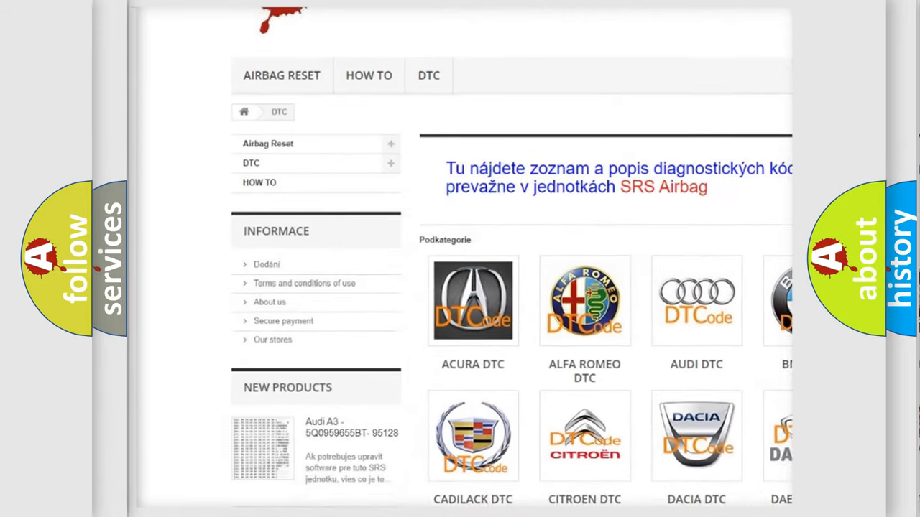
{"action": "scroll", "scroll_direction": "down", "scroll_amount": 3}
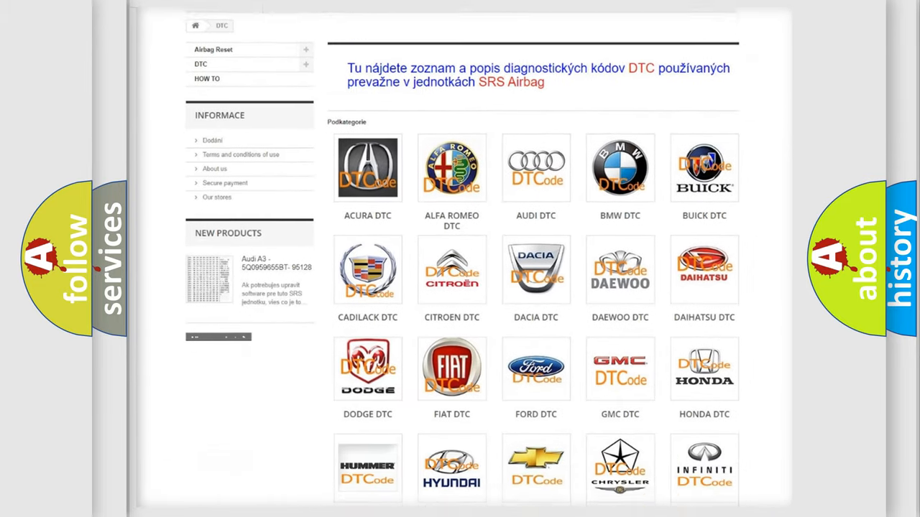
{"action": "scroll", "scroll_direction": "down", "scroll_amount": 3}
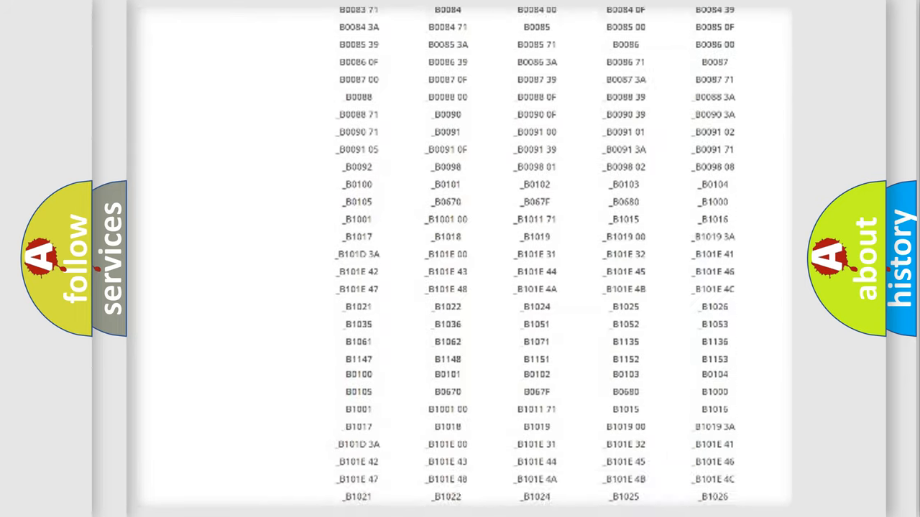
{"action": "scroll", "scroll_direction": "down", "scroll_amount": 3}
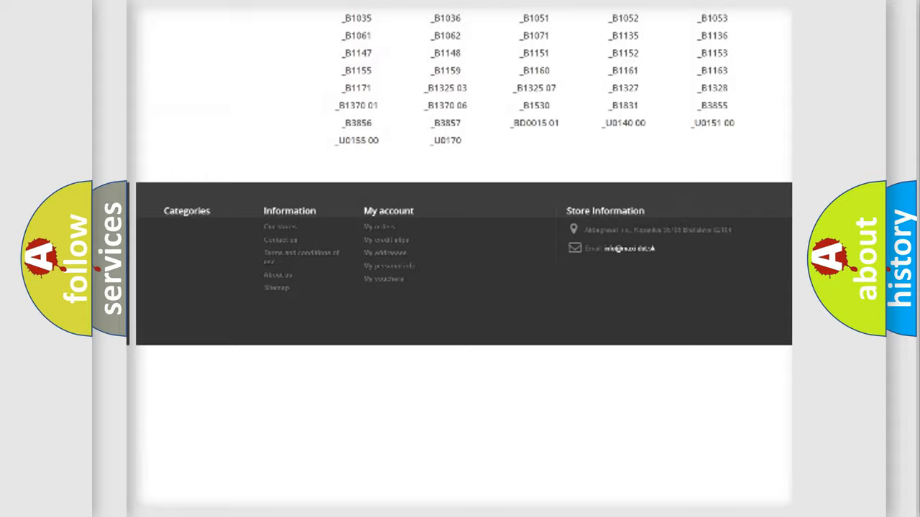
{"action": "scroll", "scroll_direction": "up", "scroll_amount": 3}
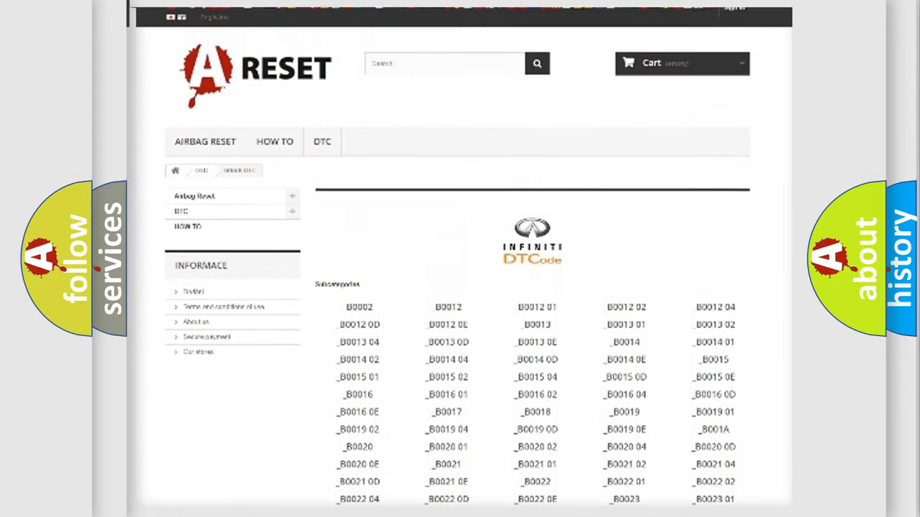